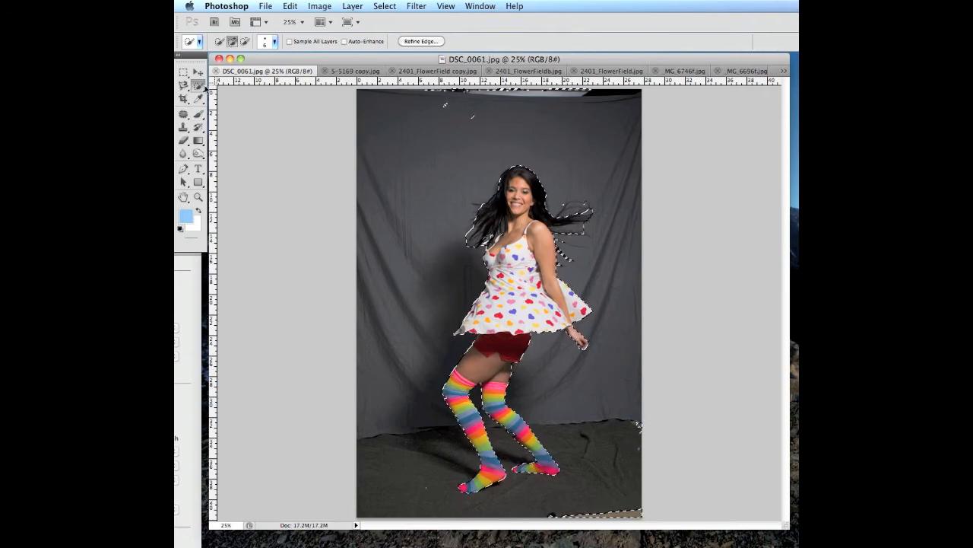
Step: Switch from the Quick Selection tool to the Magic Wand for colour-based selection
left_click(184, 86)
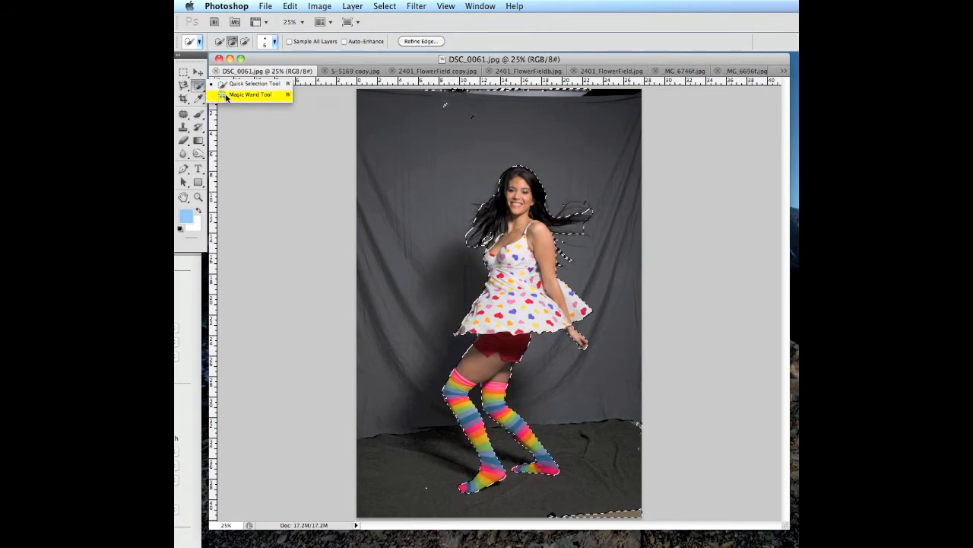
left_click(249, 94)
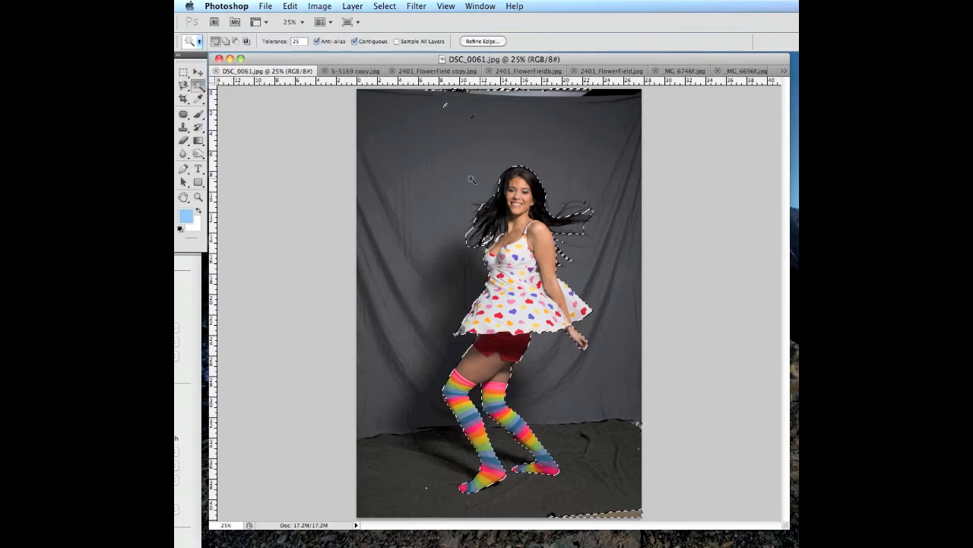
mouse_move(353, 72)
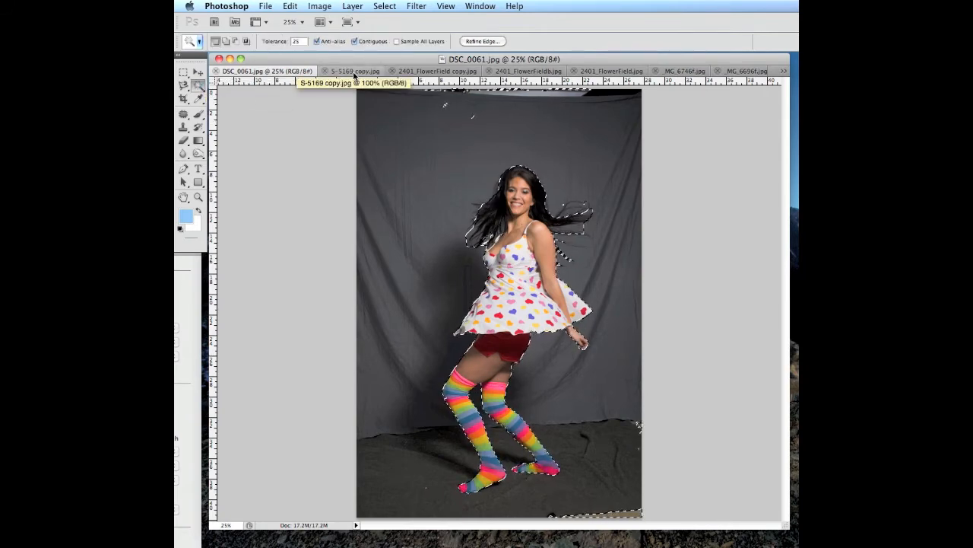
Step: Bring up the S-5169 copy.jpg seaside composite with the dancer and gulls
left_click(353, 71)
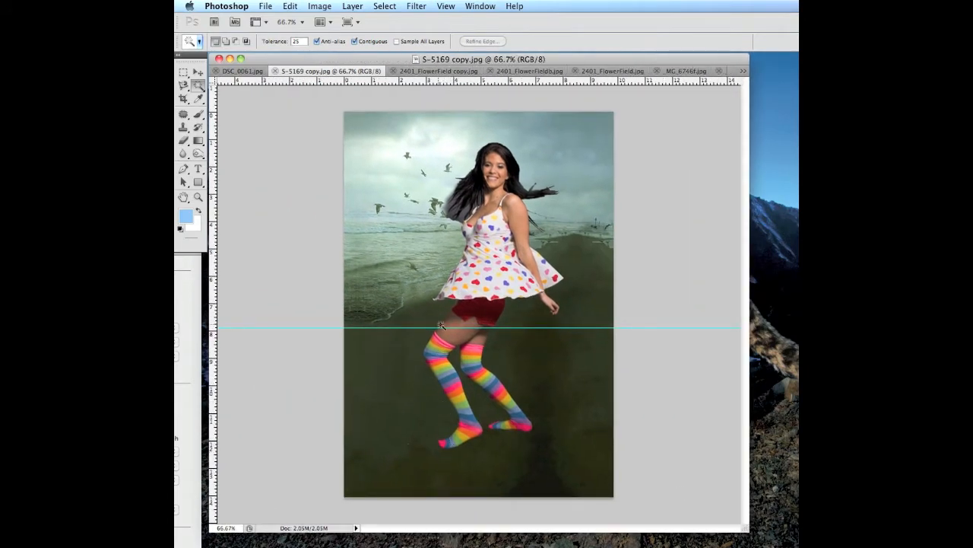
mouse_move(502, 322)
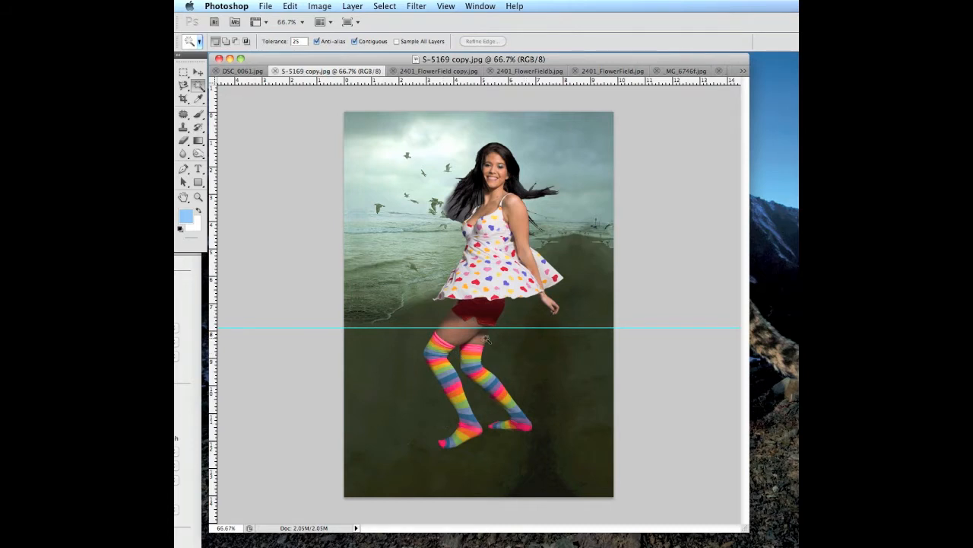
mouse_move(502, 228)
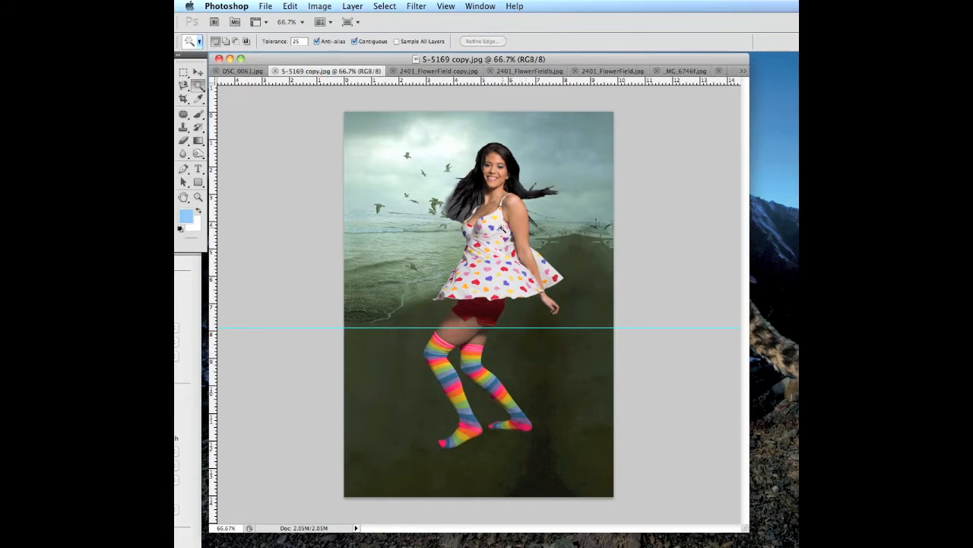
mouse_move(470, 155)
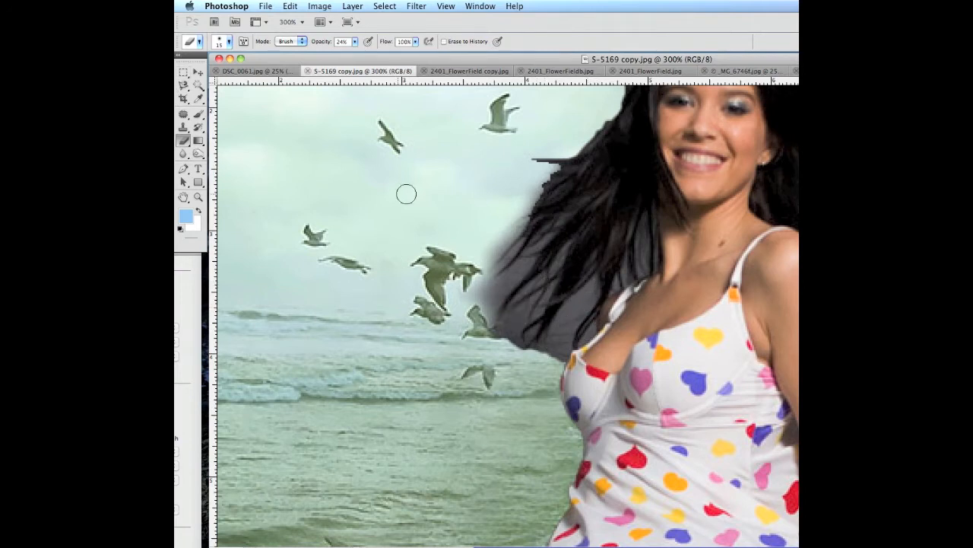
mouse_move(695, 266)
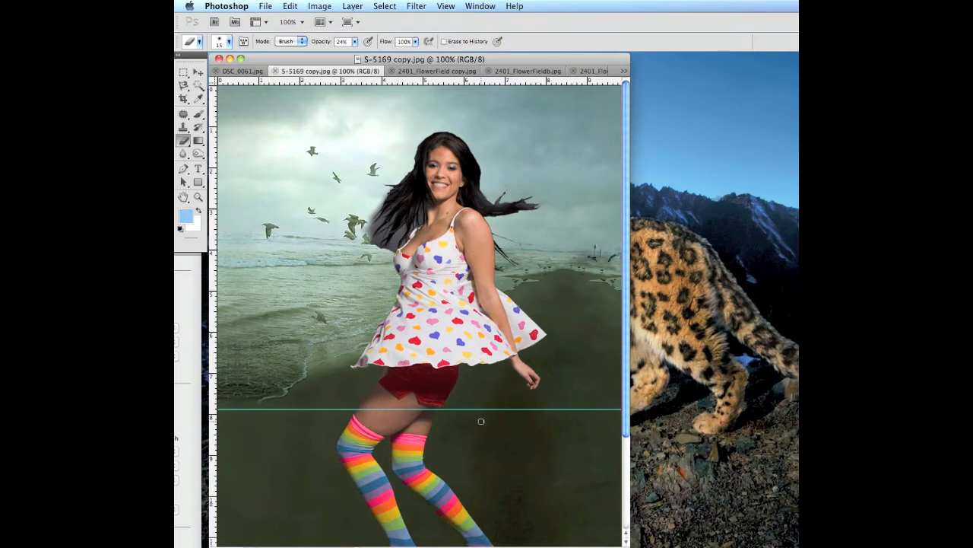
mouse_move(463, 384)
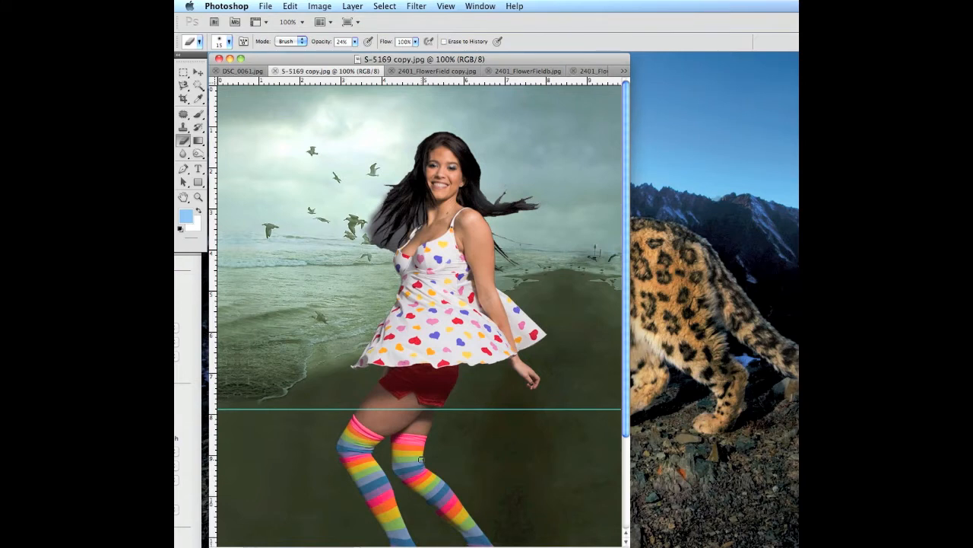
Step: View the 2401_FlowerField copy composite, then its painted 2401_FlowerFields backdrop
left_click(411, 72)
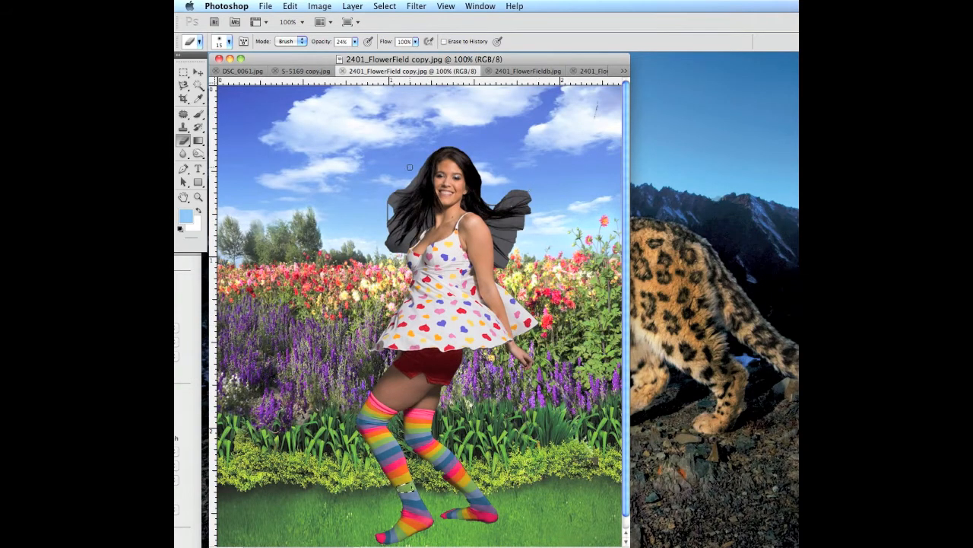
mouse_move(529, 469)
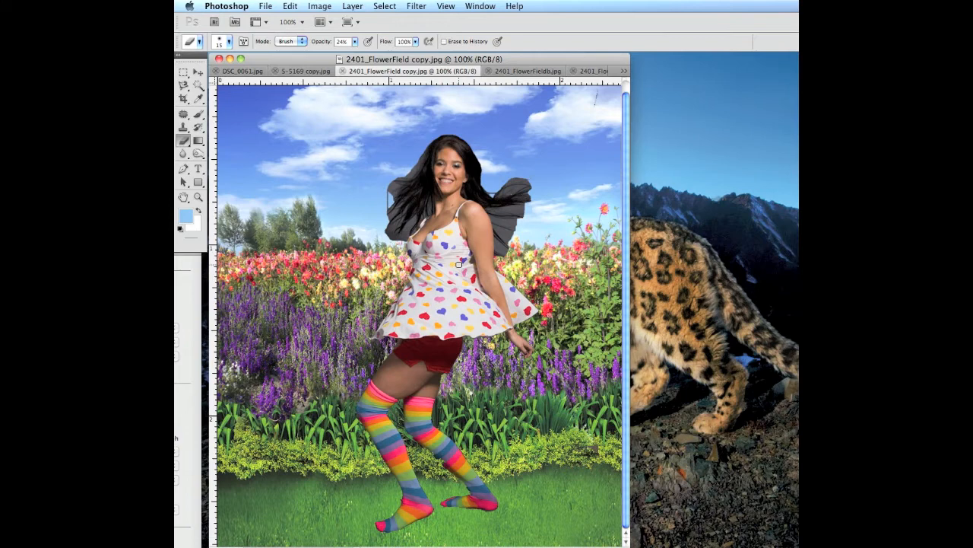
left_click(495, 71)
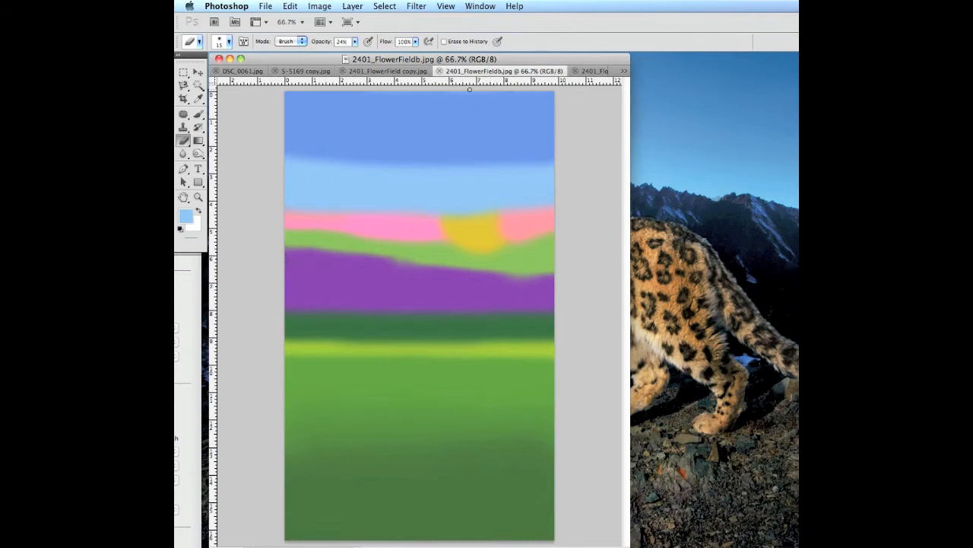
mouse_move(416, 213)
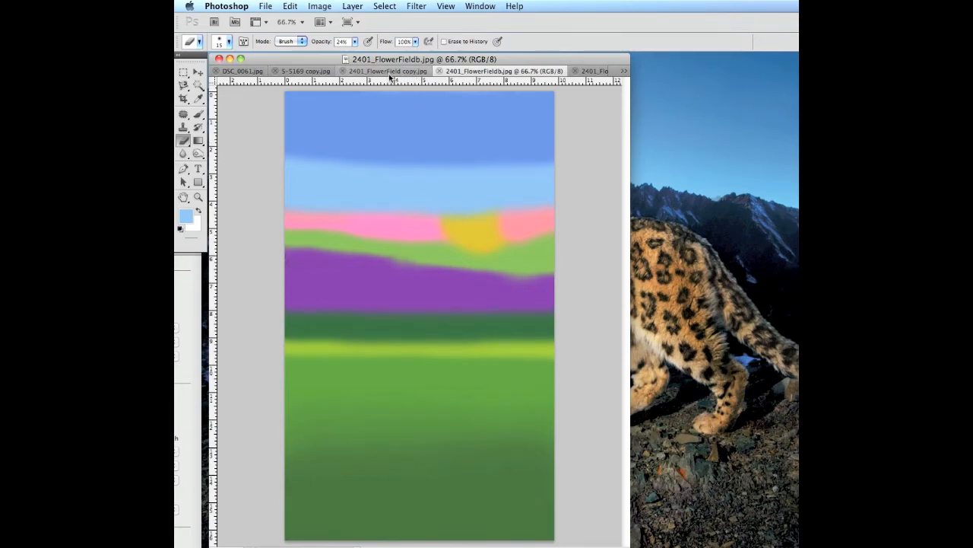
Step: Compare the flower field composite with its backdrop, then show the original photo and the document list
left_click(383, 71)
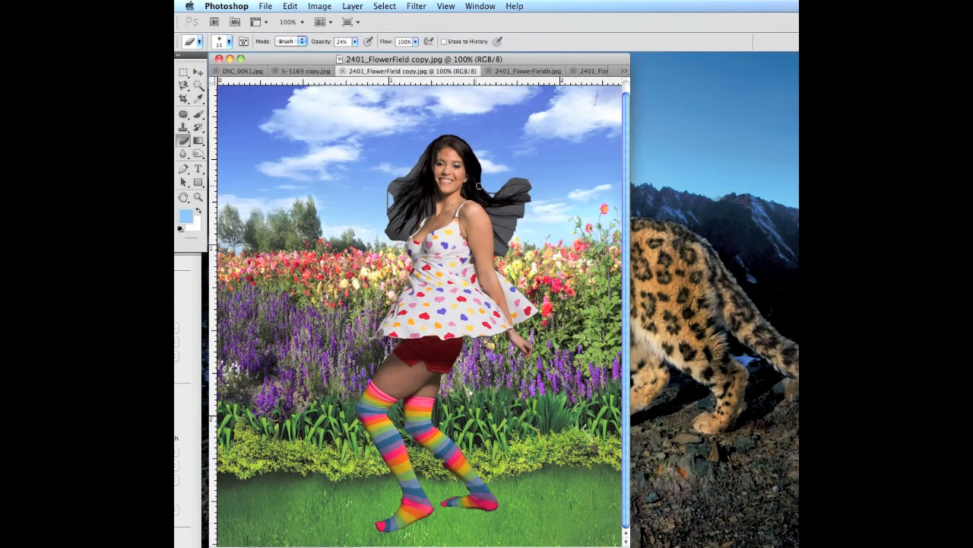
mouse_move(462, 116)
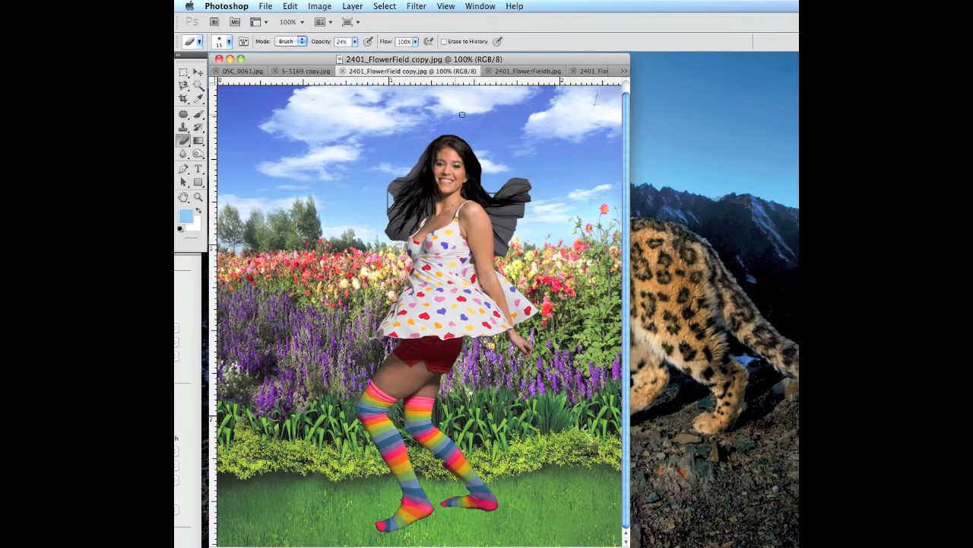
left_click(503, 72)
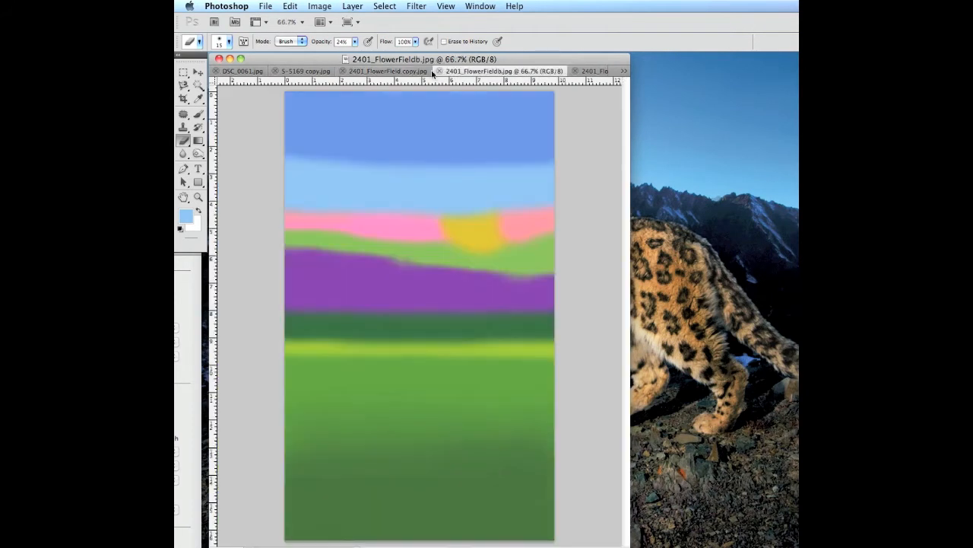
left_click(386, 71)
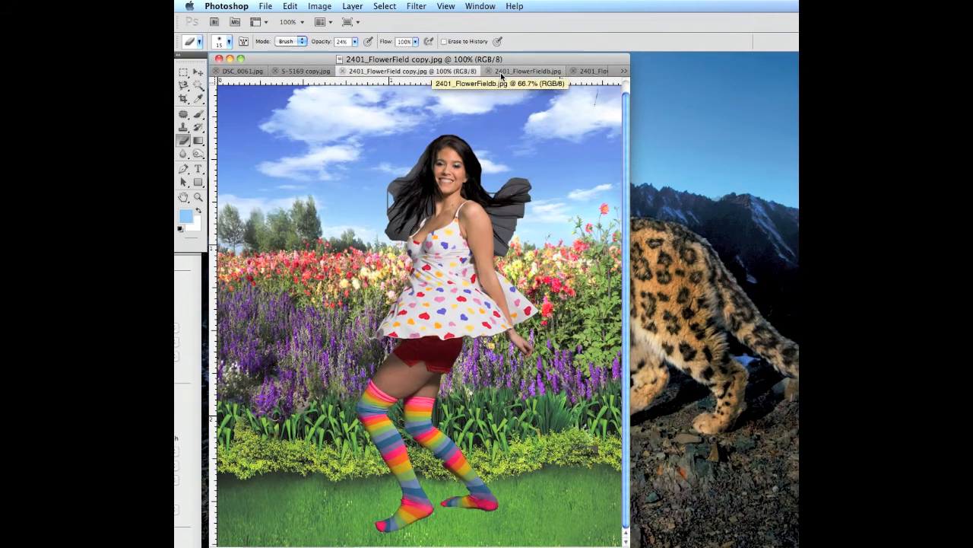
mouse_move(526, 72)
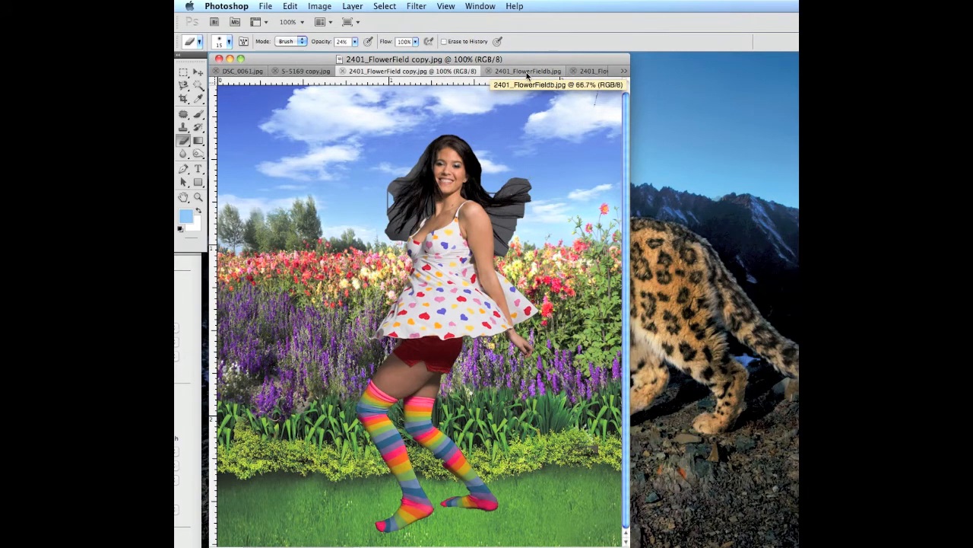
left_click(526, 72)
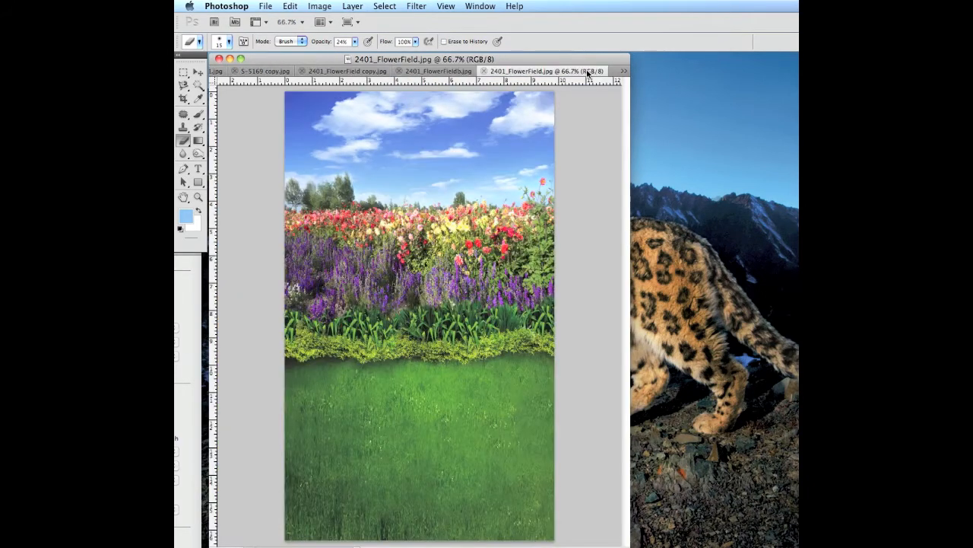
left_click(624, 71)
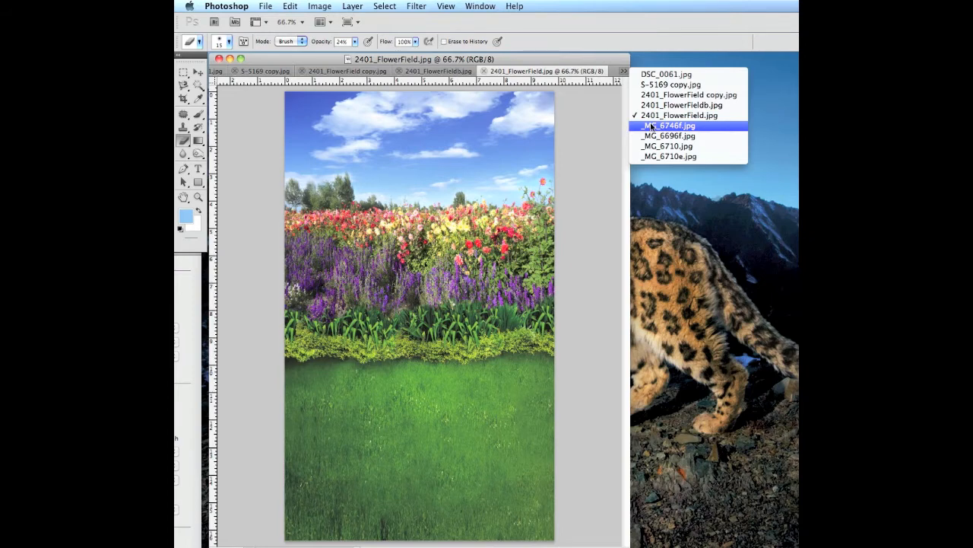
Step: Bring up the _MG_6746f.jpg subway portrait of the model in sunglasses
left_click(668, 125)
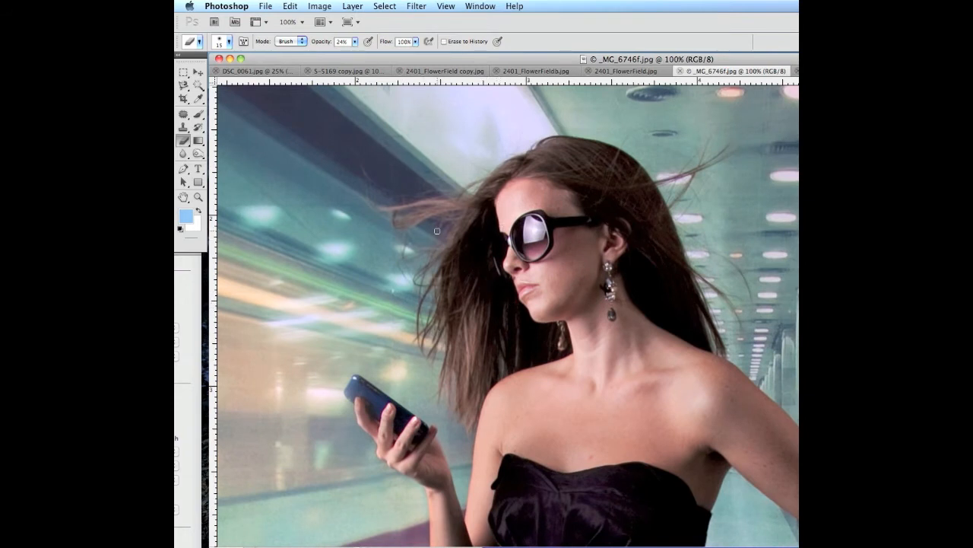
mouse_move(431, 280)
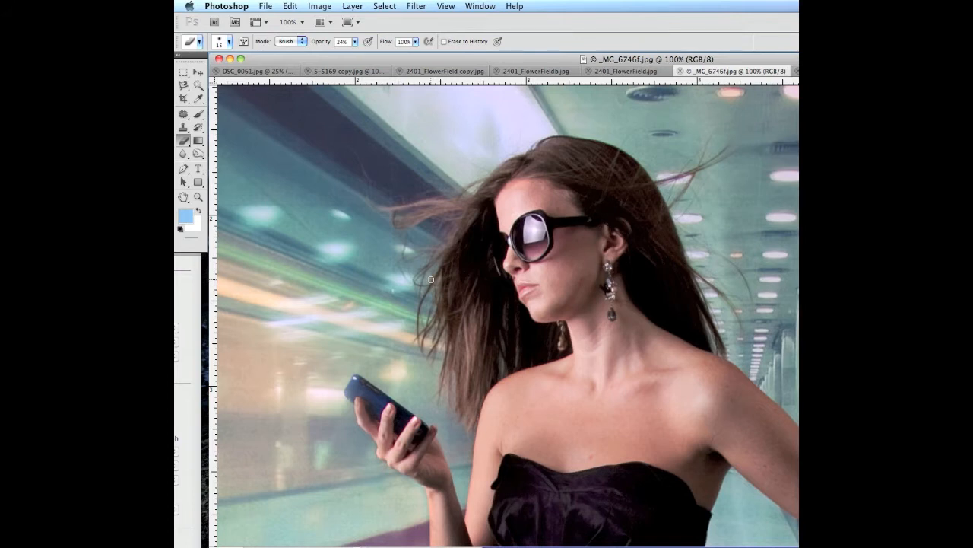
mouse_move(464, 270)
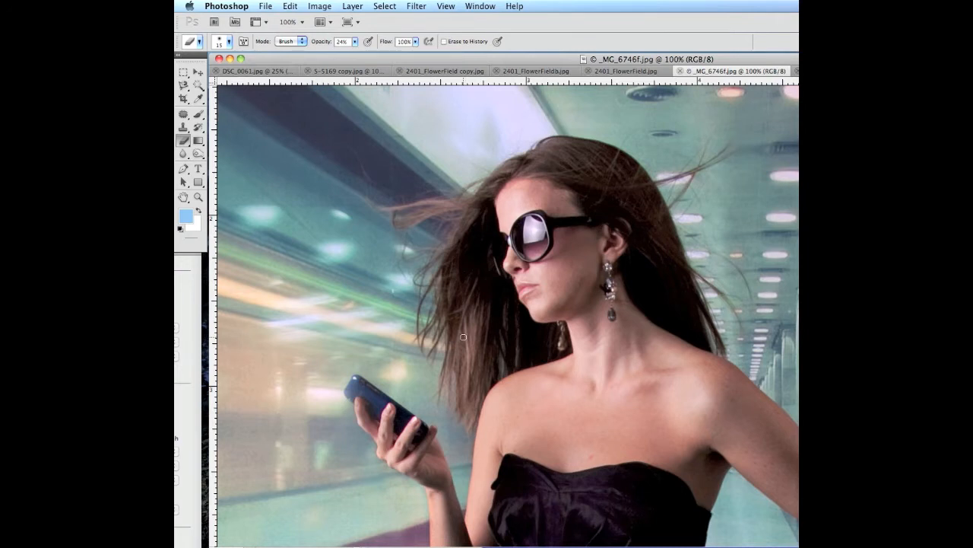
mouse_move(434, 192)
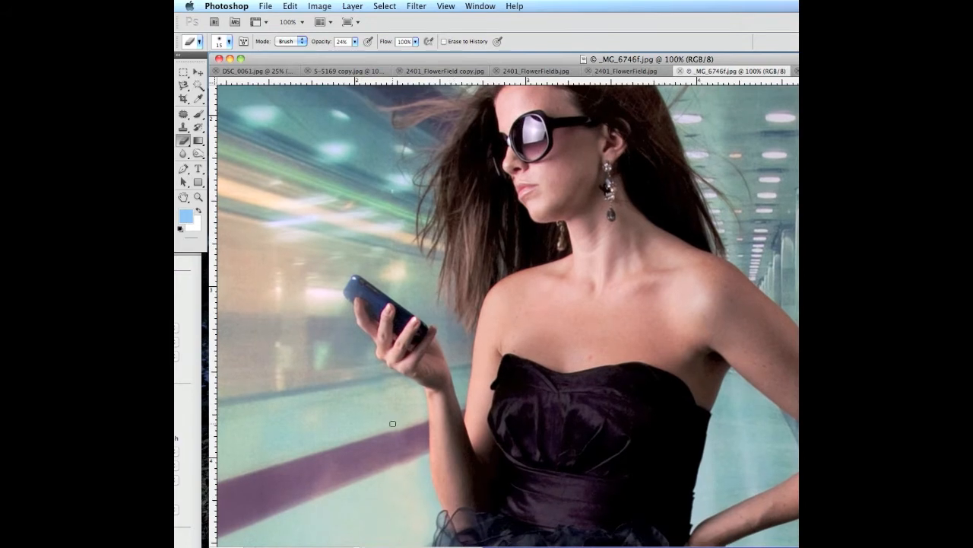
mouse_move(453, 168)
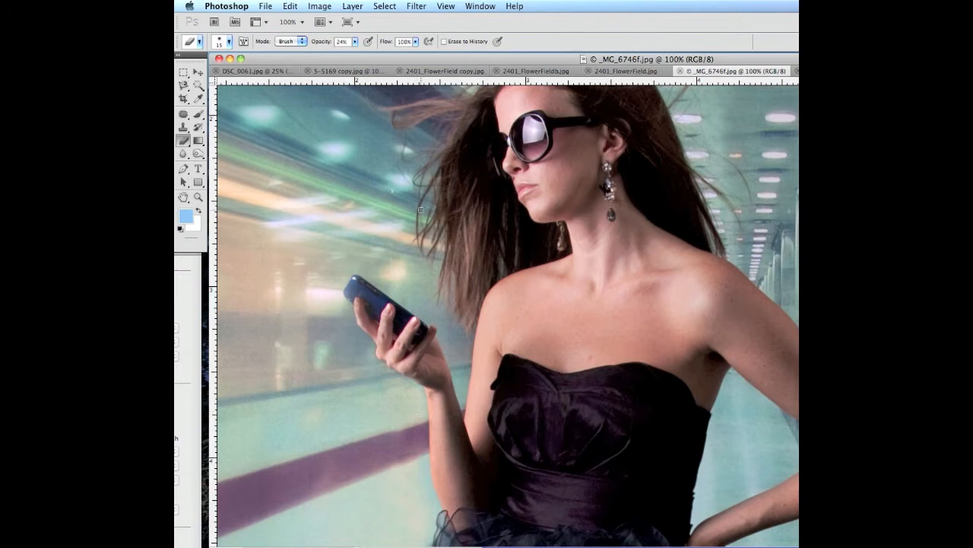
mouse_move(404, 296)
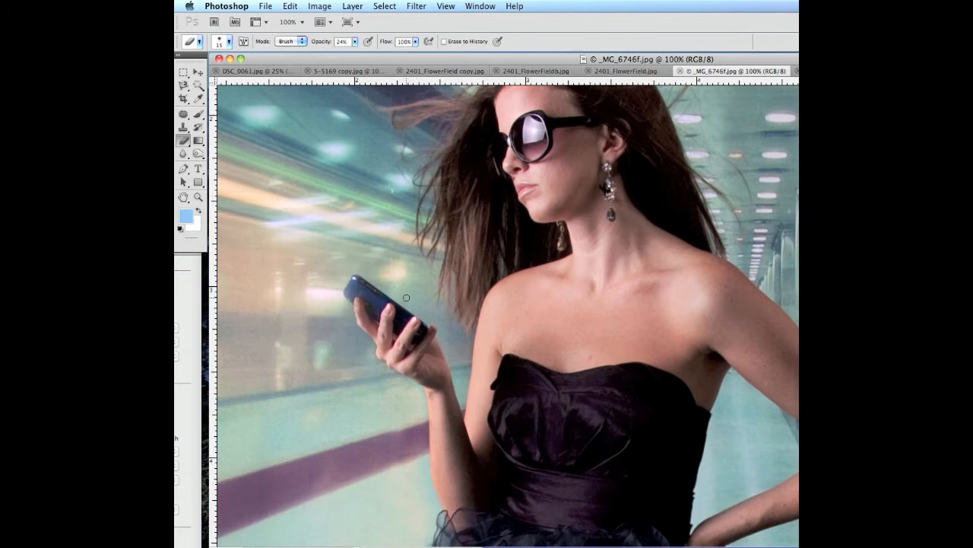
mouse_move(456, 176)
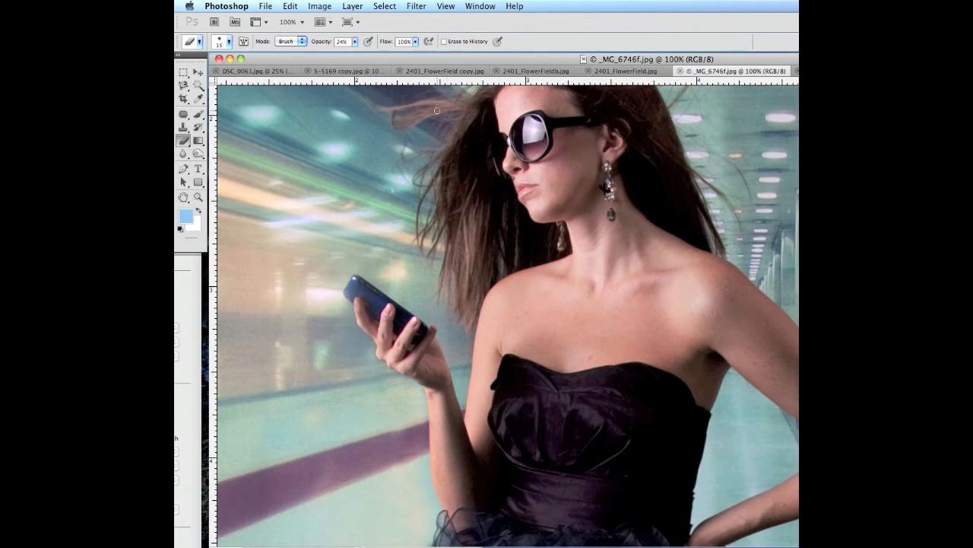
mouse_move(462, 125)
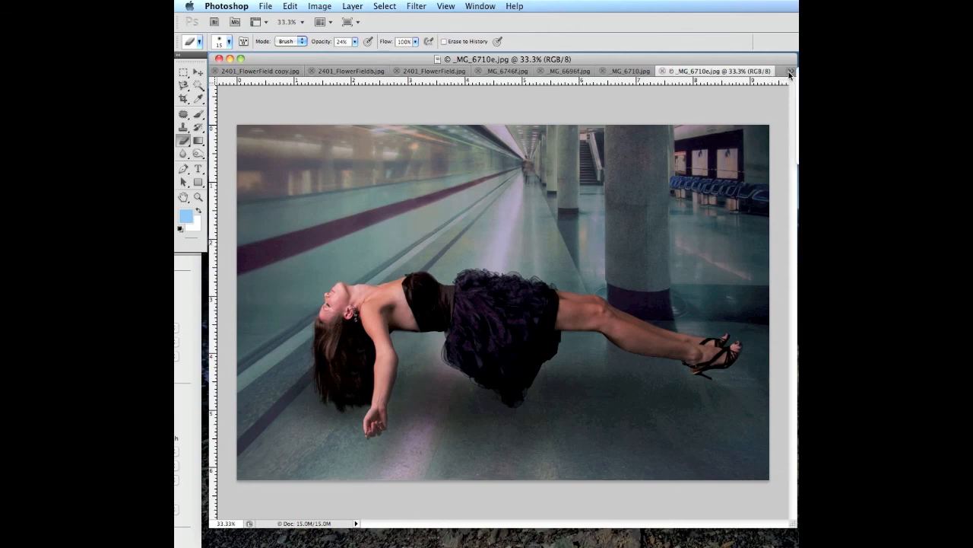
mouse_move(788, 82)
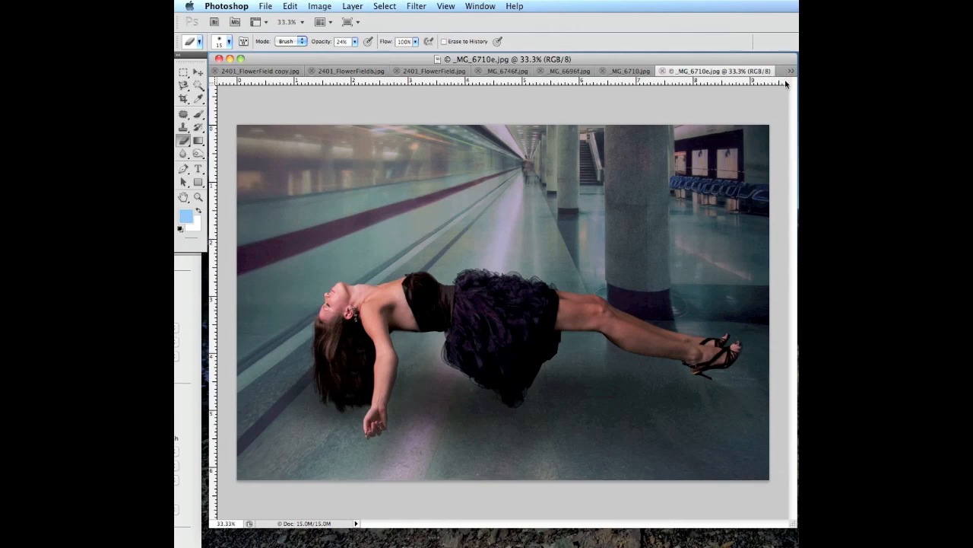